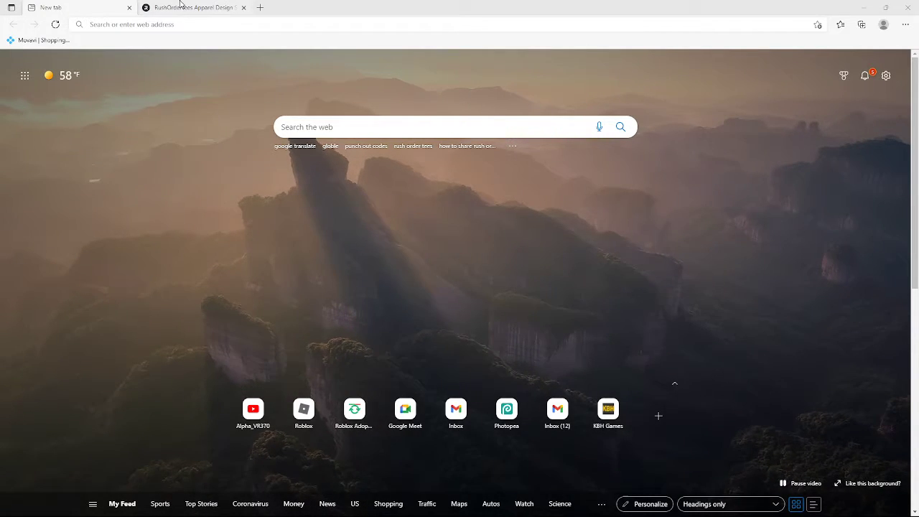
- Flip between Front and Back thumbnails, landing on the back with ALPHA_VR370 above the character art
left_click(194, 7)
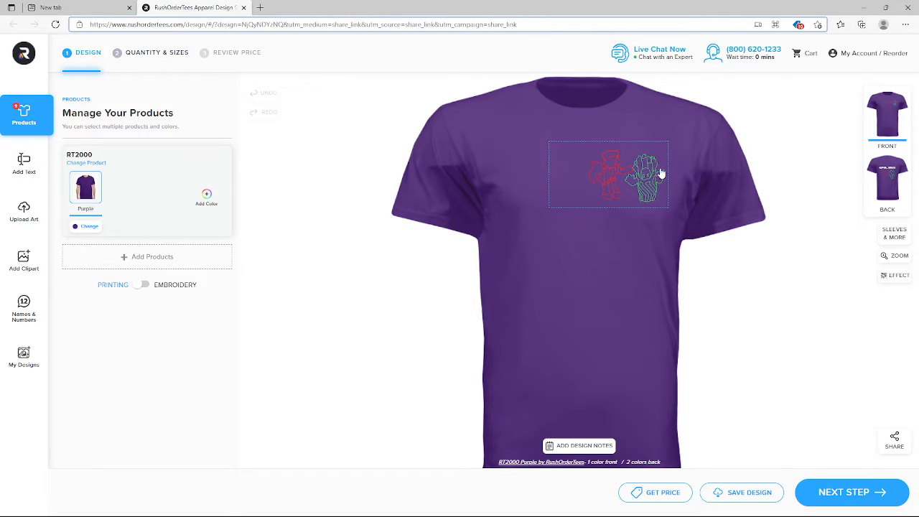
left_click(887, 178)
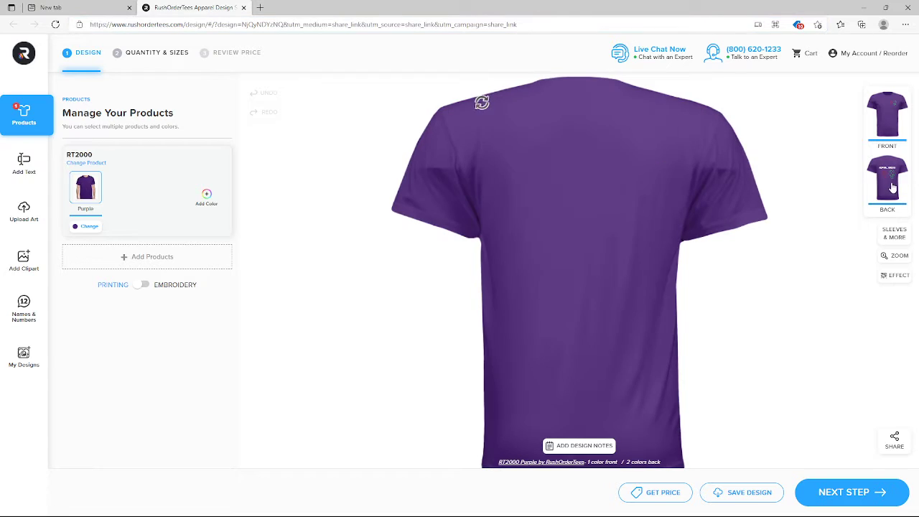
left_click(887, 115)
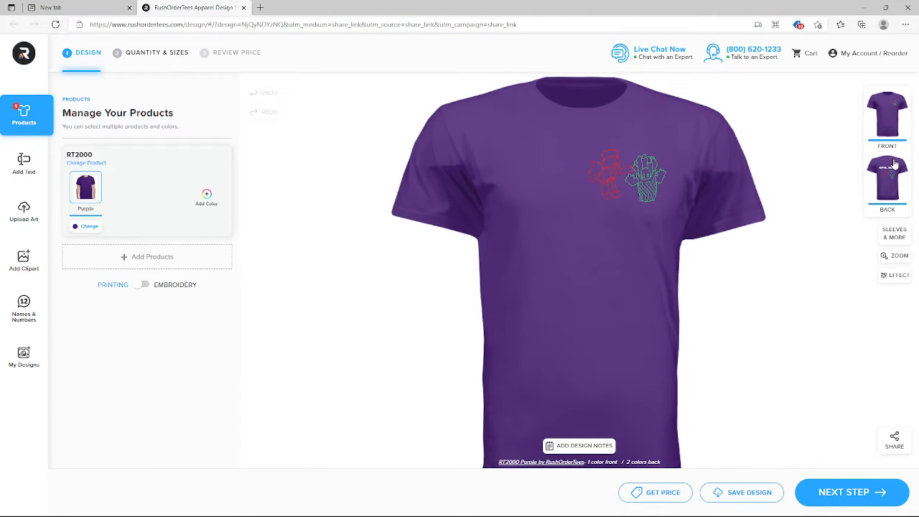
mouse_move(833, 121)
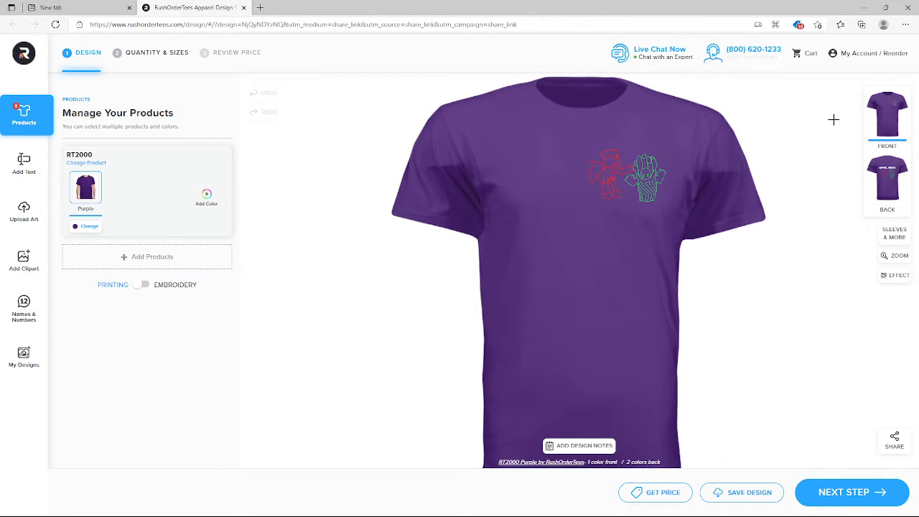
left_click(626, 175)
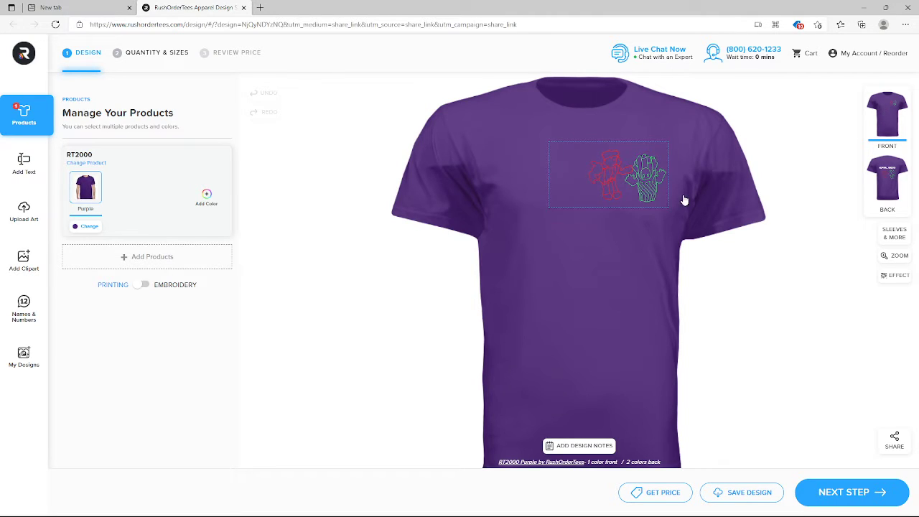
left_click(888, 178)
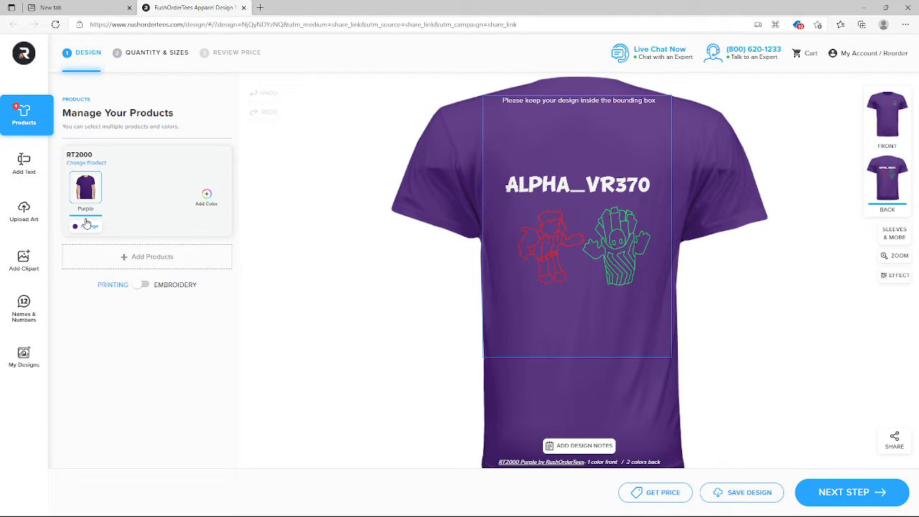
left_click(209, 253)
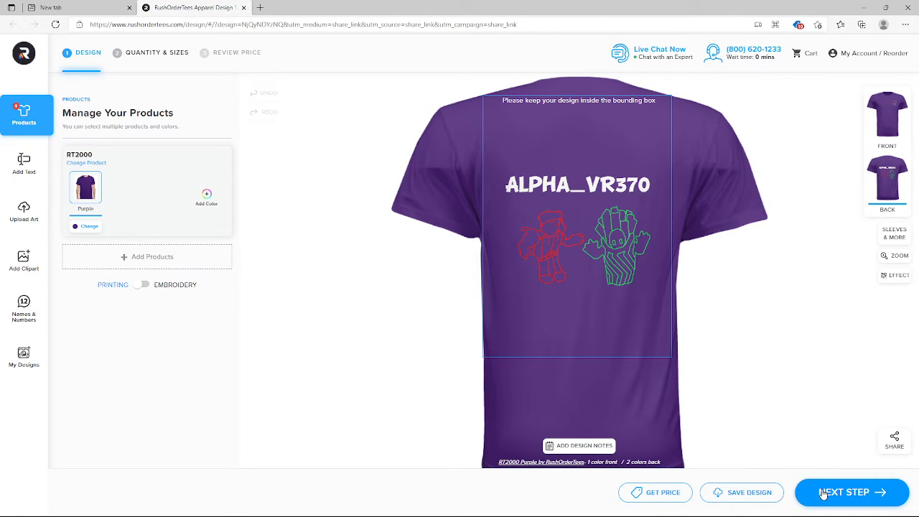
- Price one YXL purple shirt at $36.83, then close the pricing summary to resume designing
left_click(850, 492)
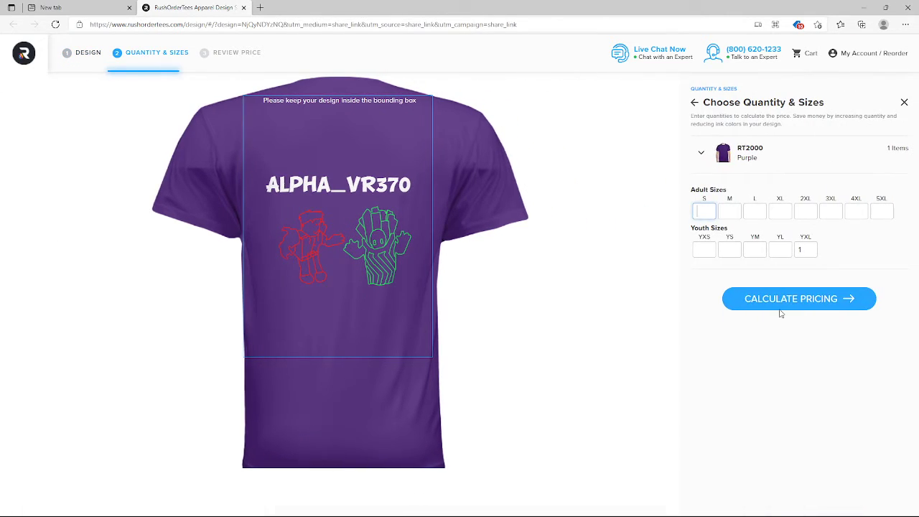
left_click(806, 250)
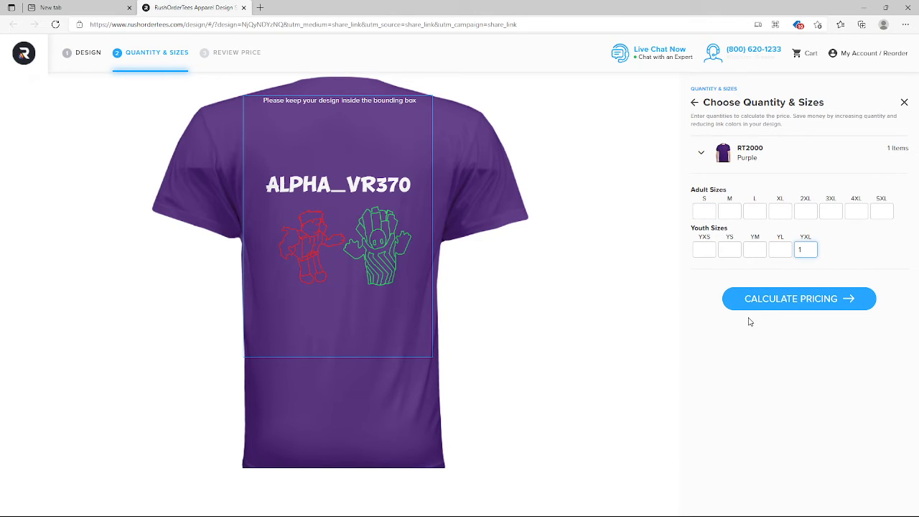
mouse_move(764, 309)
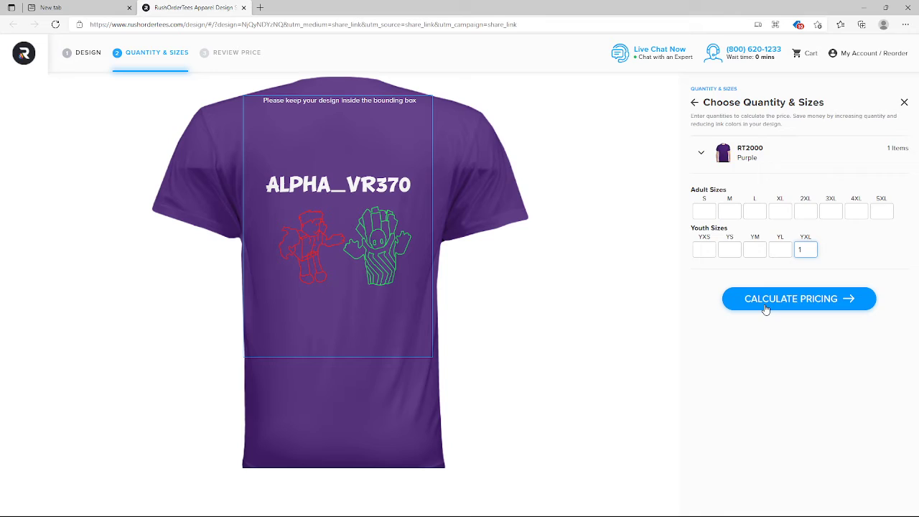
left_click(798, 299)
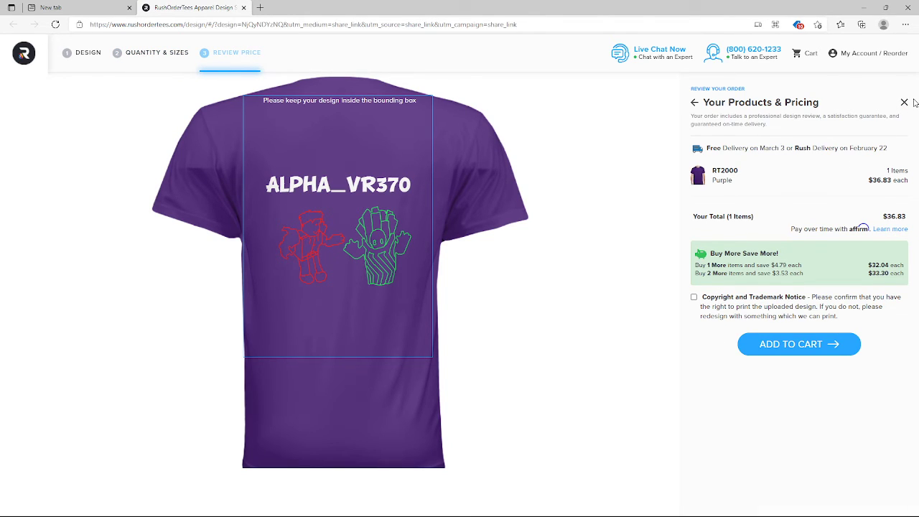
left_click(905, 102)
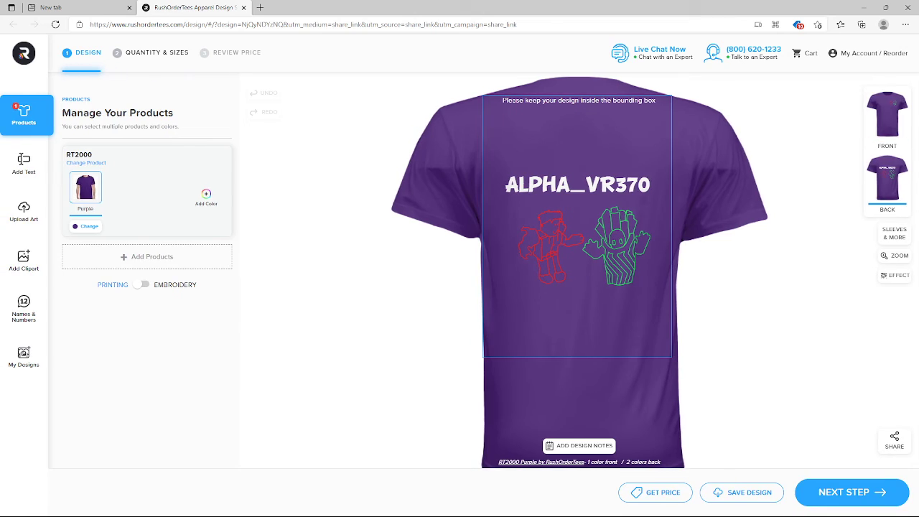